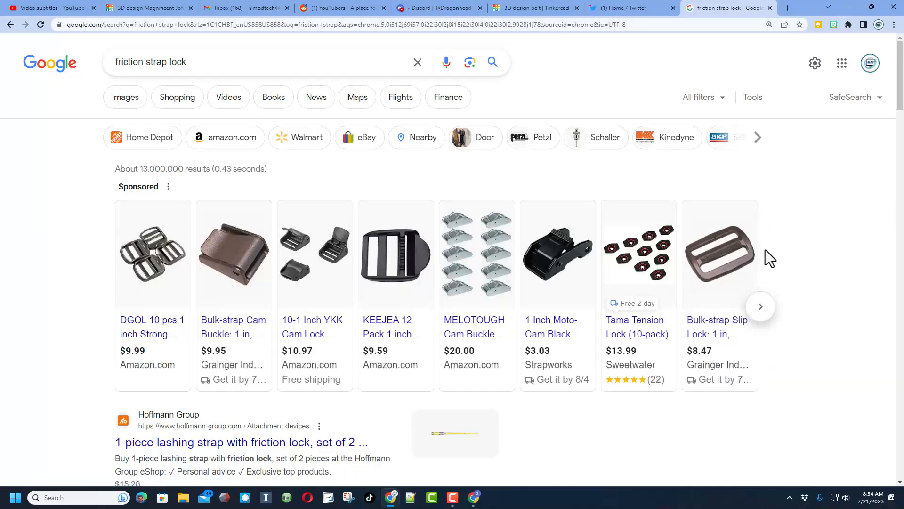
pyautogui.moveTo(803, 245)
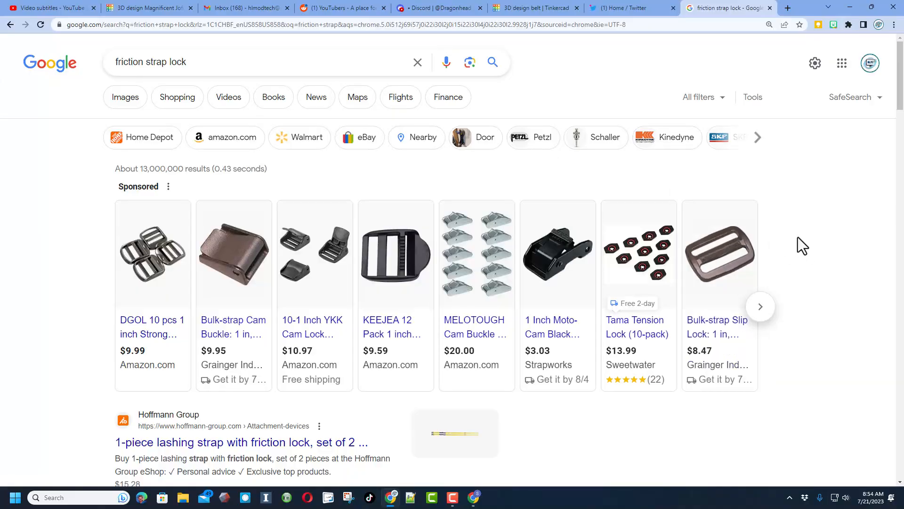
pyautogui.moveTo(720, 257)
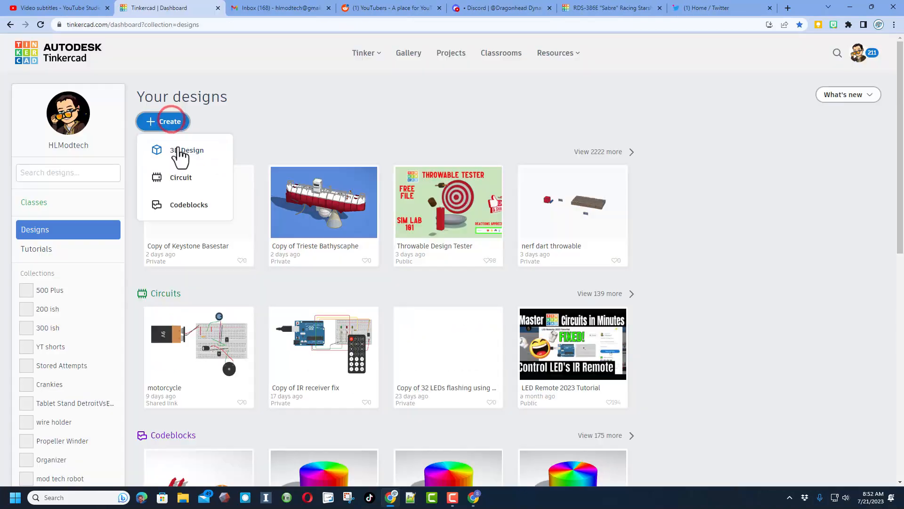
# Step: Start a new 3D design titled 'slip lock'
pyautogui.click(186, 150)
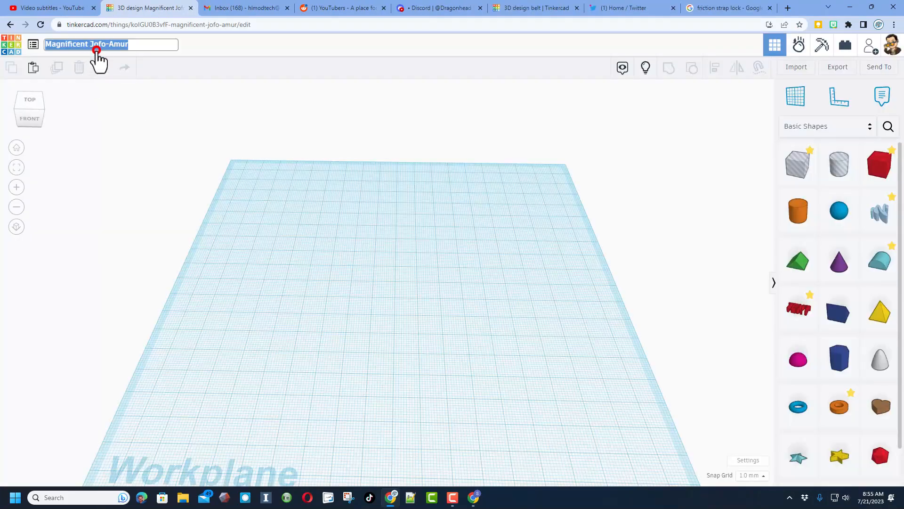
pyautogui.write('slip')
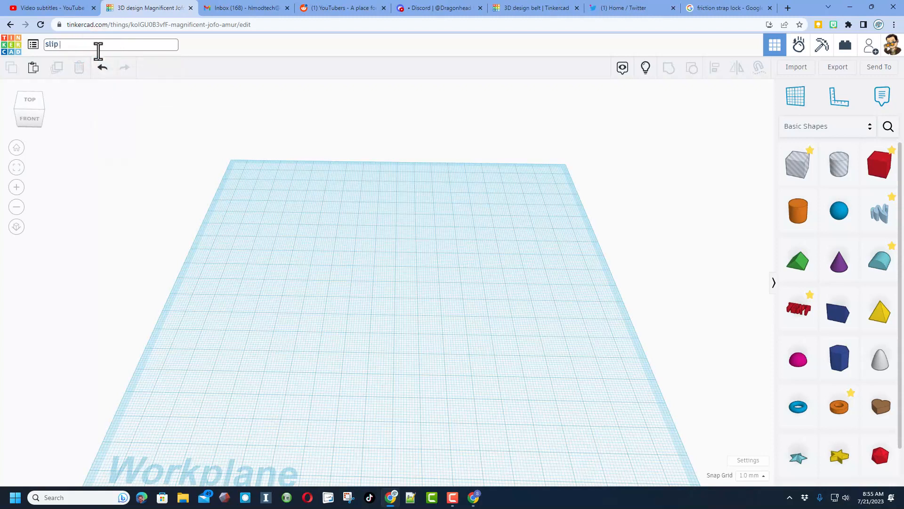
pyautogui.write('lock')
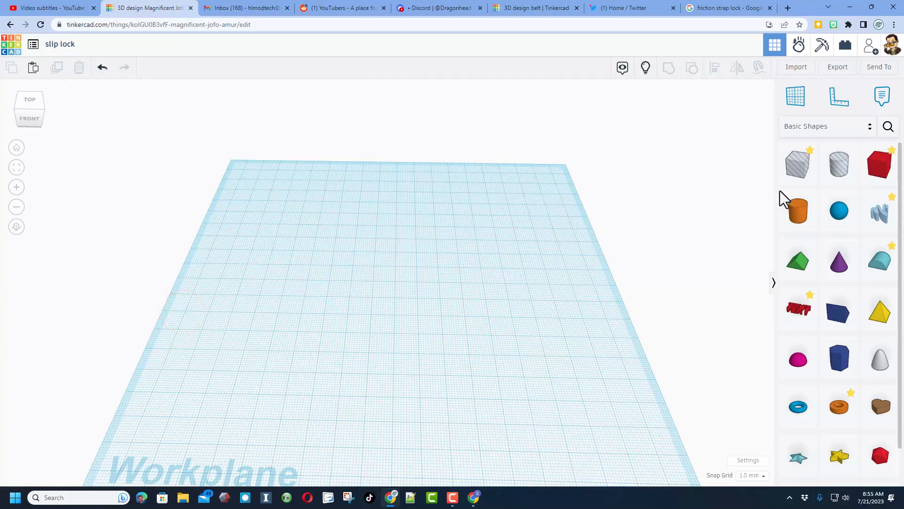
# Step: Add a rounded box and size it into a 24 by 24 by 6 mm slab
pyautogui.click(879, 164)
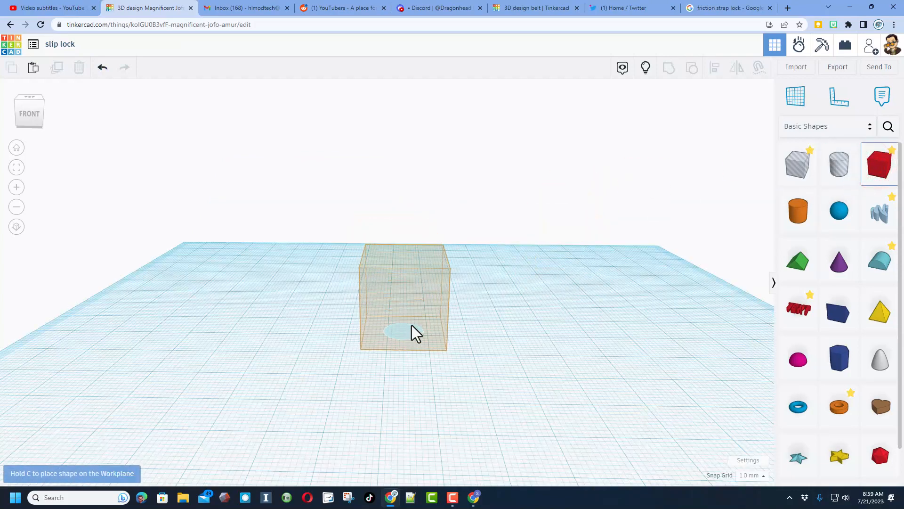
pyautogui.click(402, 297)
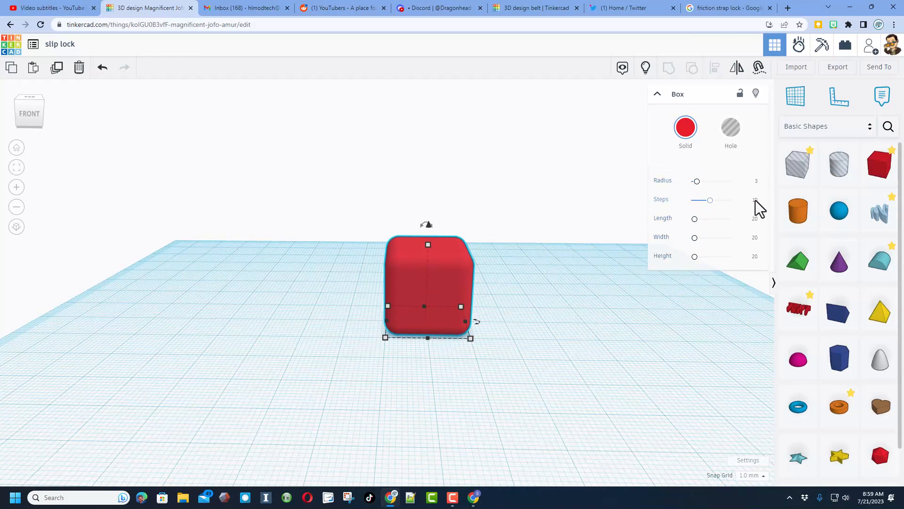
pyautogui.click(754, 221)
pyautogui.write('24')
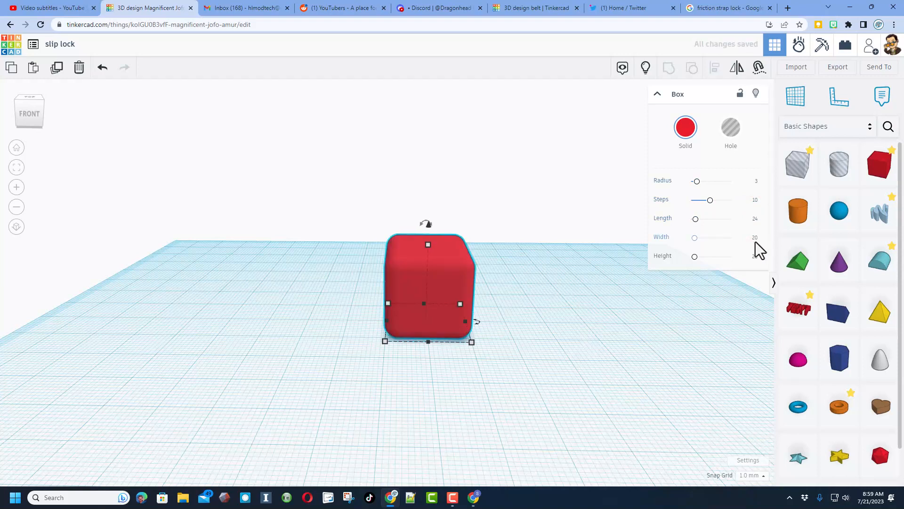
pyautogui.click(749, 236)
pyautogui.write('24')
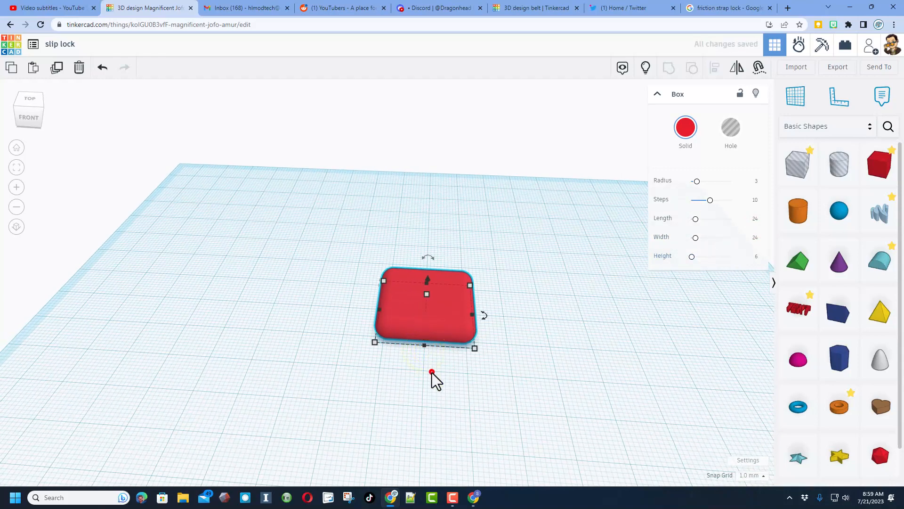
pyautogui.click(482, 378)
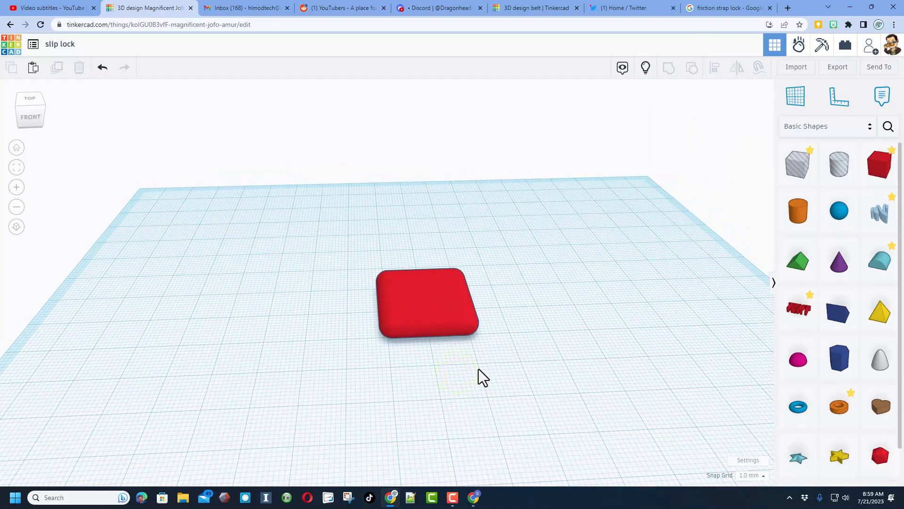
pyautogui.click(879, 163)
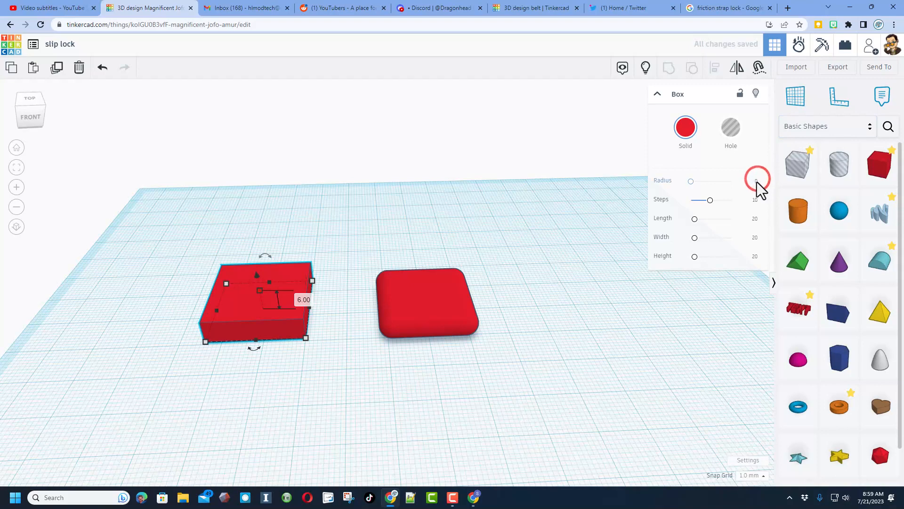
pyautogui.moveTo(758, 180); pyautogui.dragTo(695, 181)
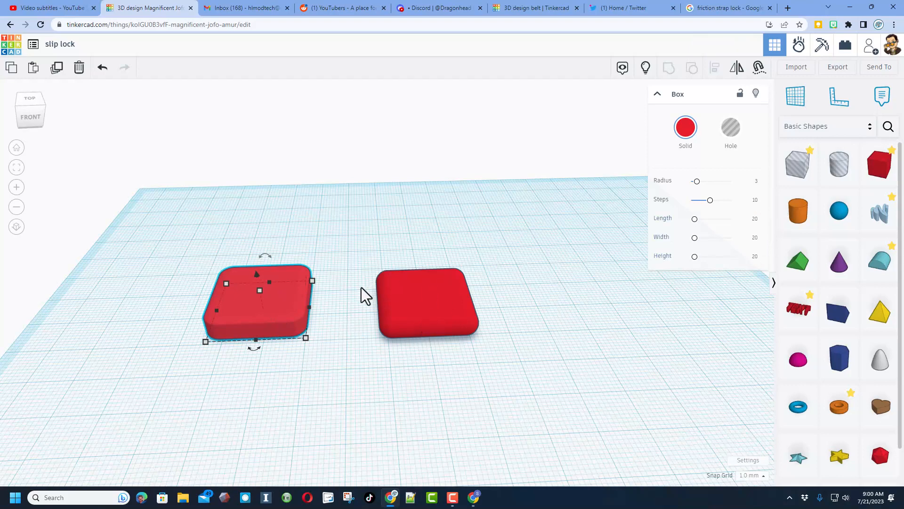
pyautogui.moveTo(274, 323)
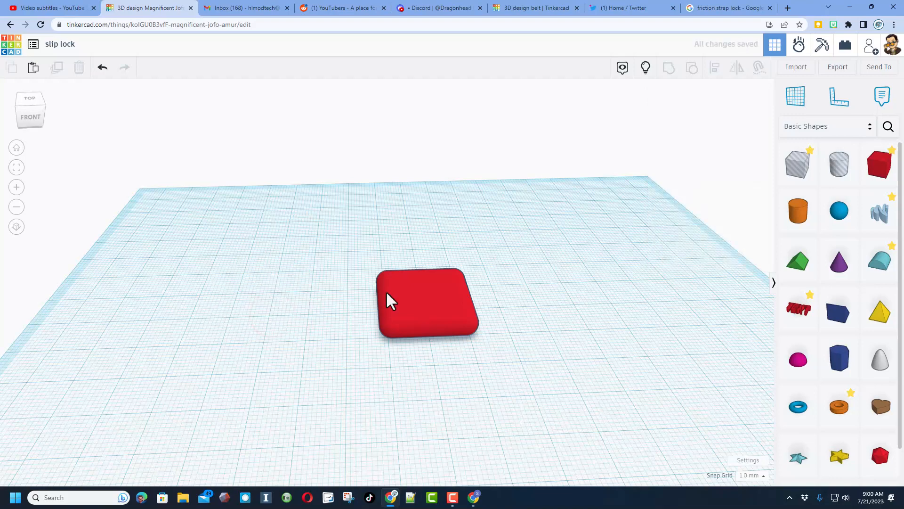
pyautogui.moveTo(406, 295)
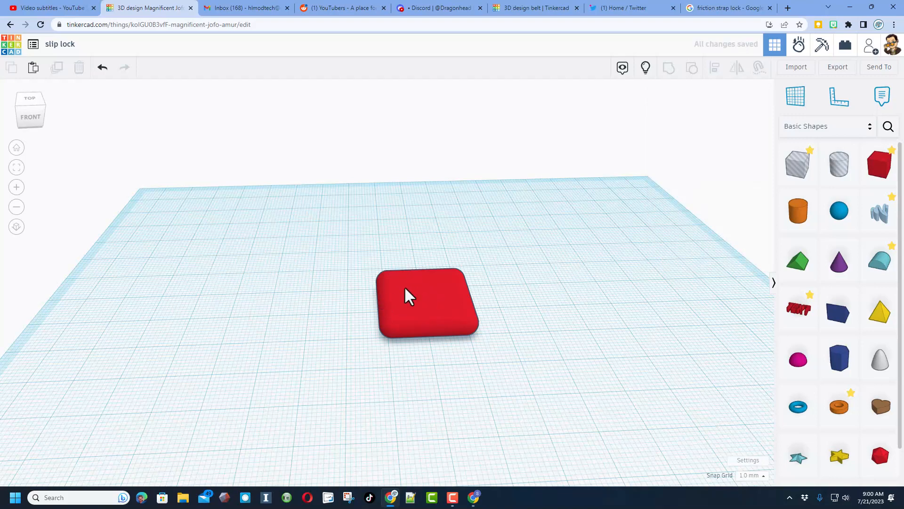
pyautogui.moveTo(416, 299)
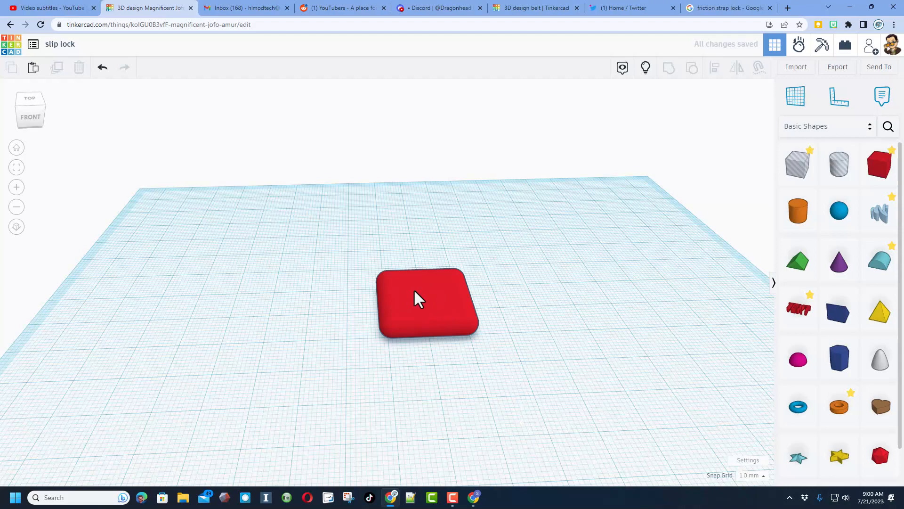
# Step: Turn a copy of the slab into a hole with its length set to 20 mm
pyautogui.click(427, 302)
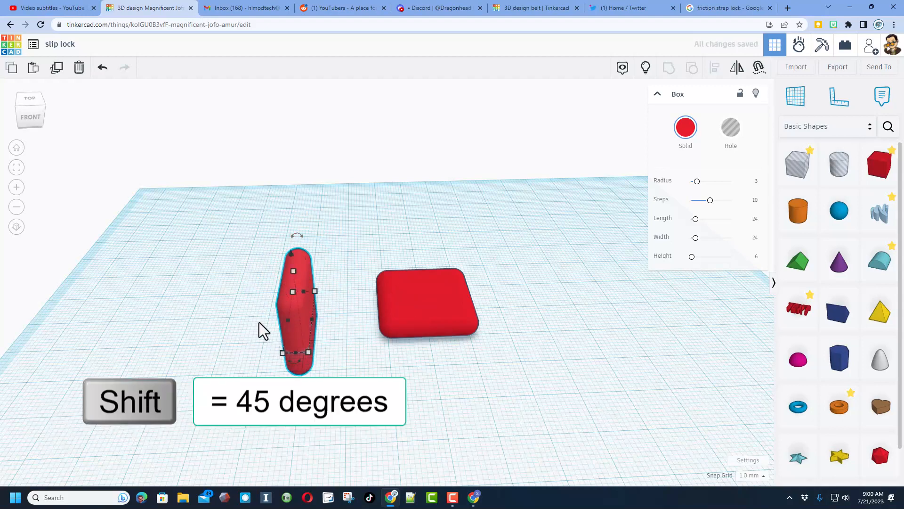
pyautogui.click(730, 126)
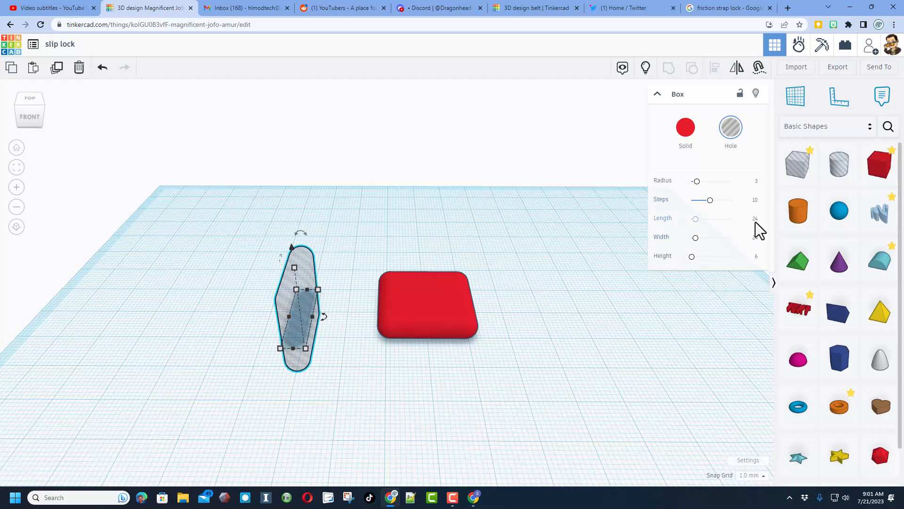
pyautogui.click(755, 217)
pyautogui.write('20')
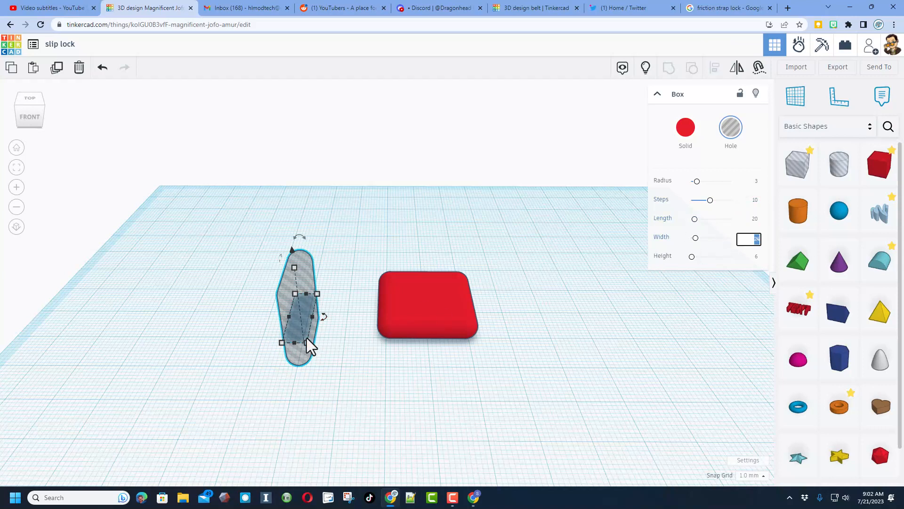
pyautogui.moveTo(754, 267)
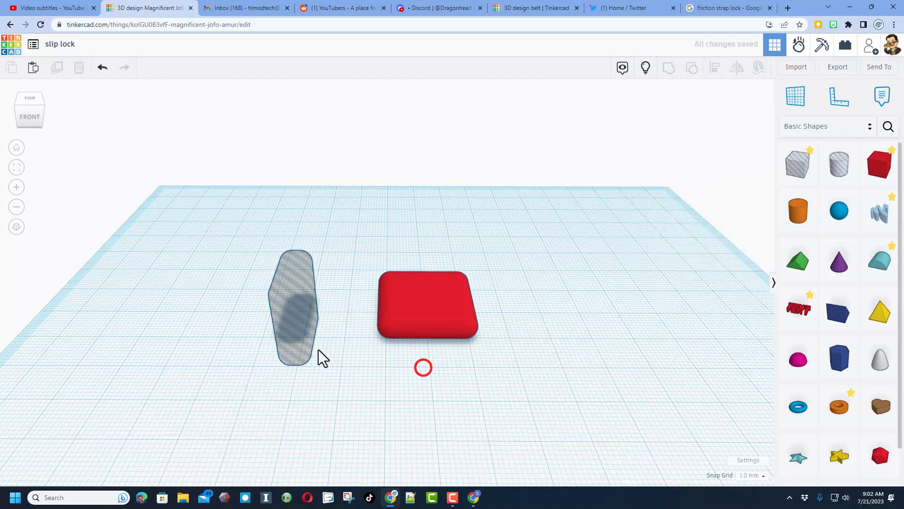
# Step: Place the slot hole on the slab, duplicate it beside it, and select both holes
pyautogui.moveTo(294, 307); pyautogui.dragTo(363, 300)
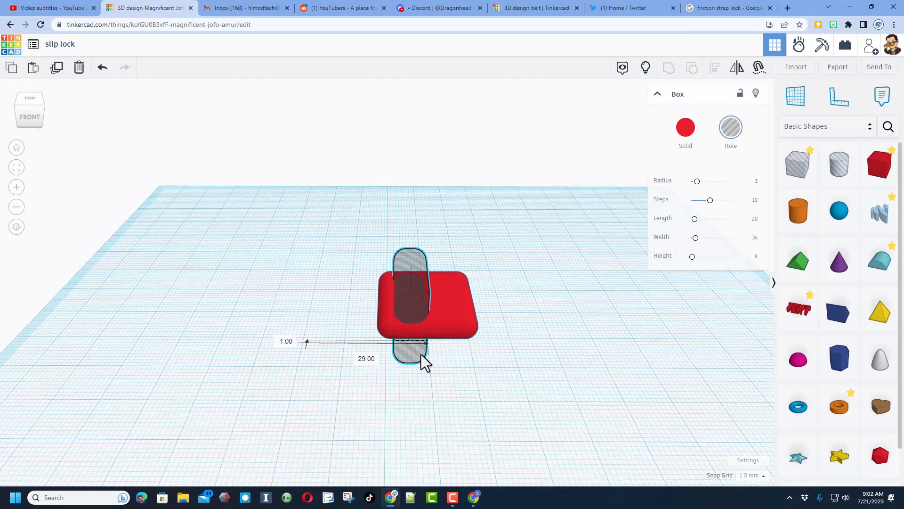
pyautogui.press('ctrl+d')
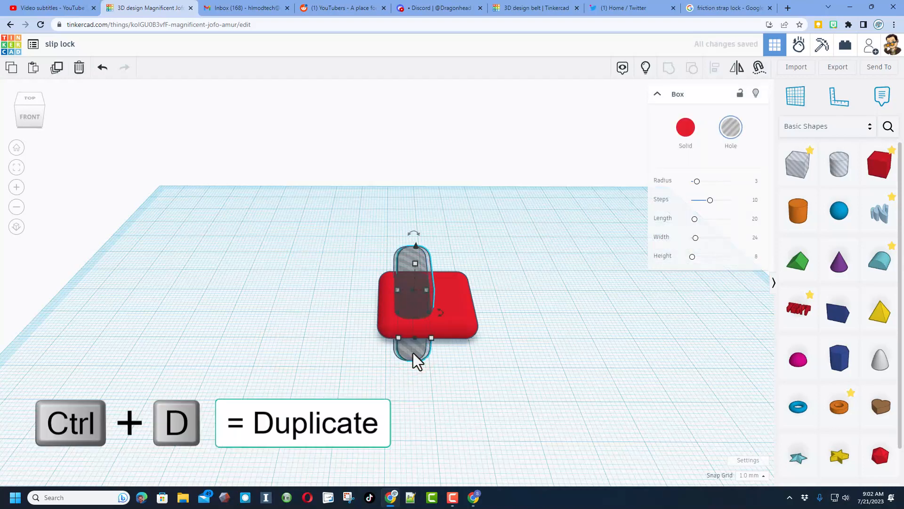
pyautogui.press('ctrl+d')
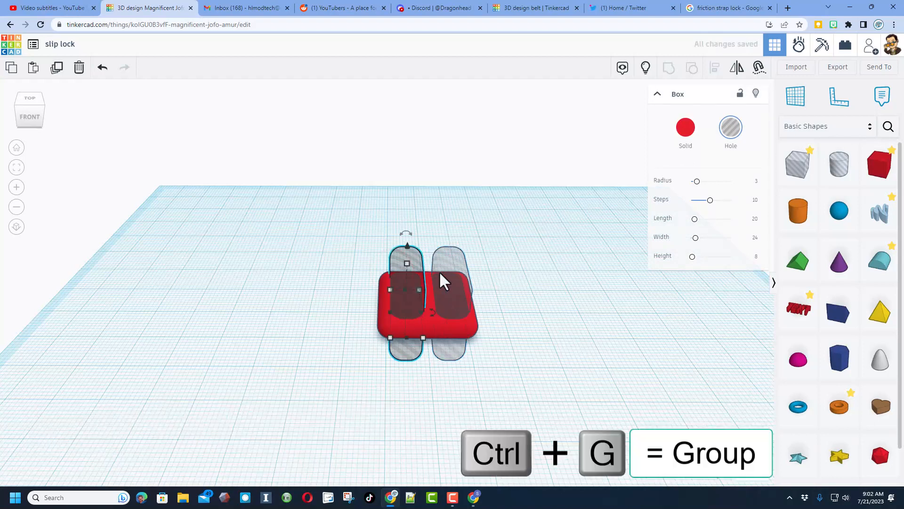
pyautogui.click(668, 68)
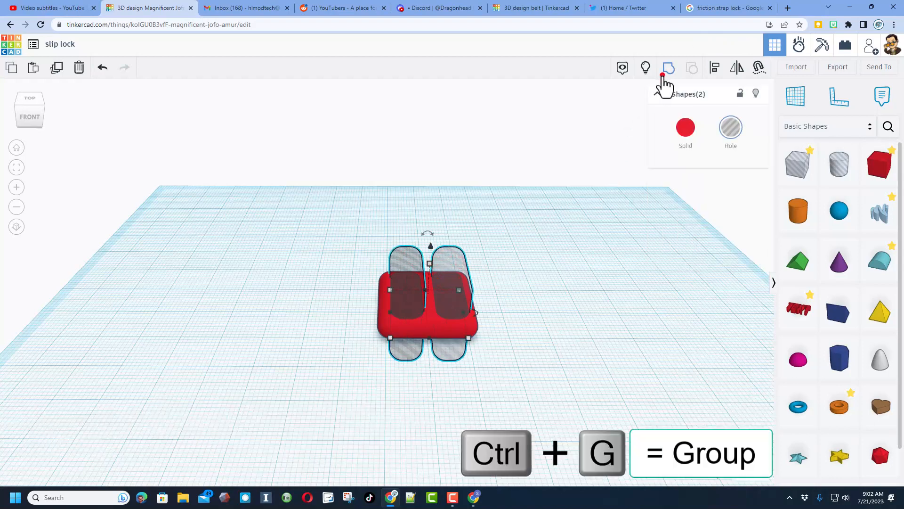
# Step: Group the two slot holes with the red slab using Ctrl+G
pyautogui.press('ctrl+g')
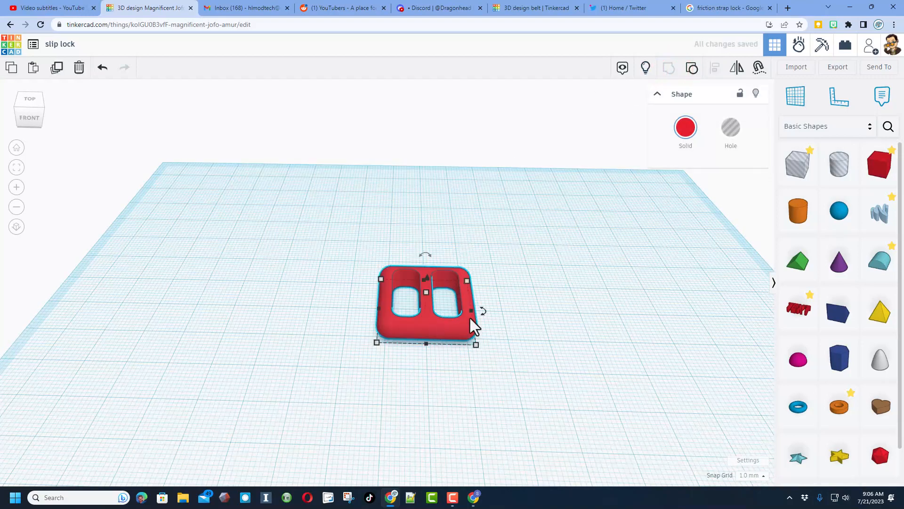
pyautogui.moveTo(662, 209)
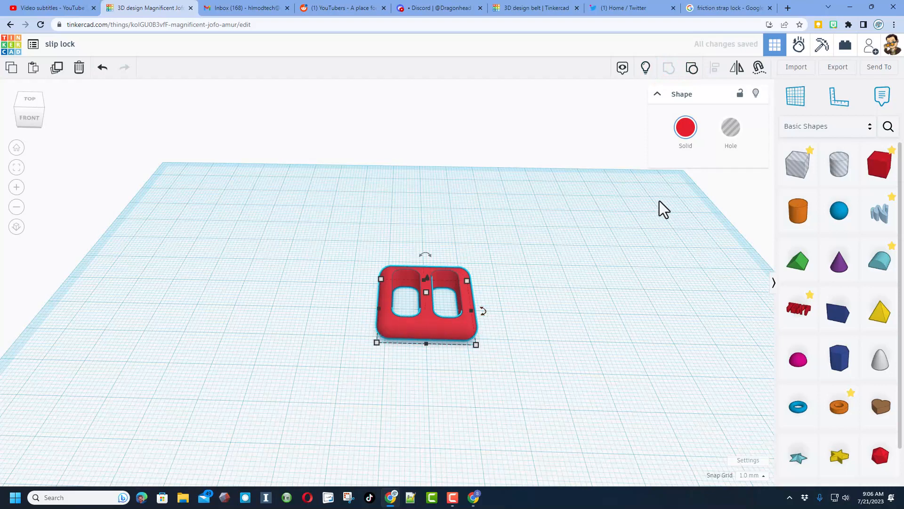
# Step: Search community shapes for 'grid' and add the Extrusion Grid
pyautogui.click(887, 126)
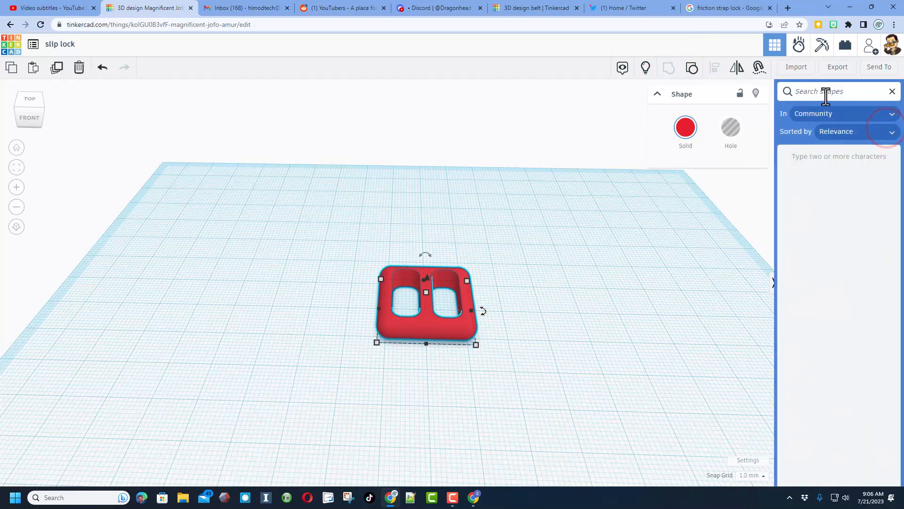
pyautogui.write('g')
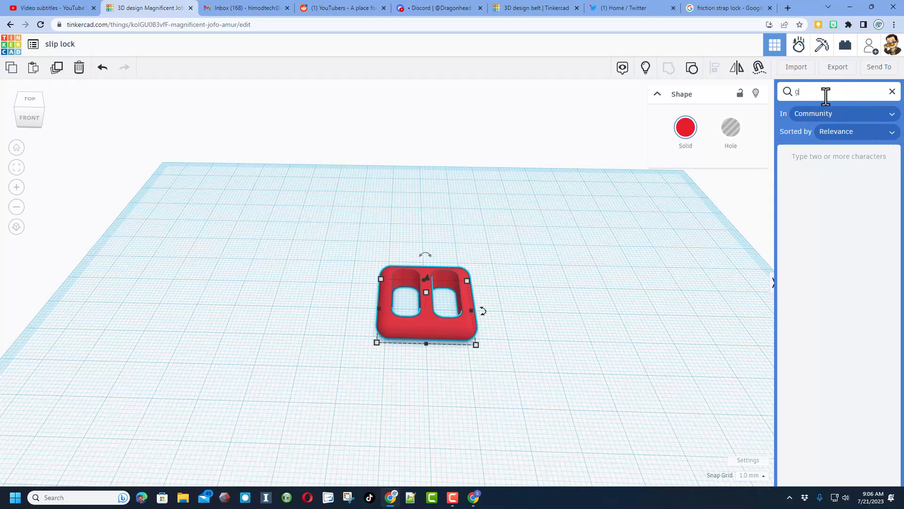
pyautogui.write('rid')
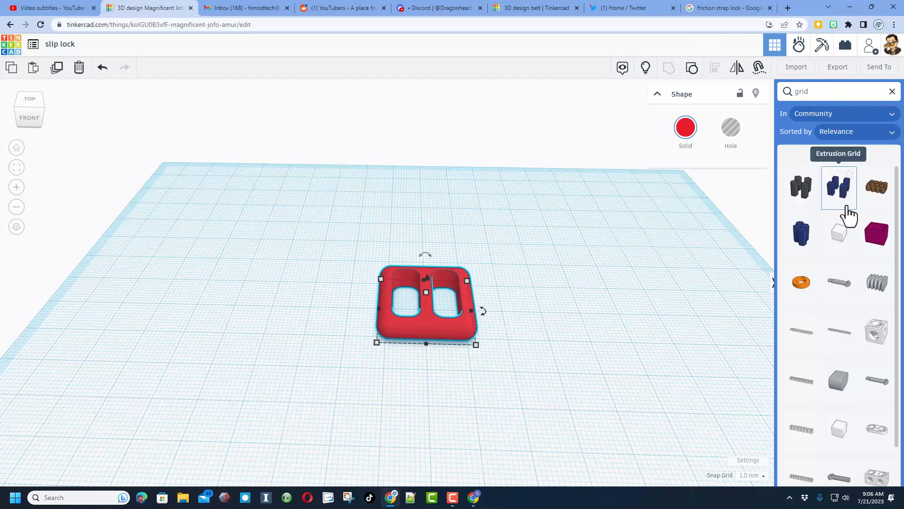
pyautogui.click(838, 186)
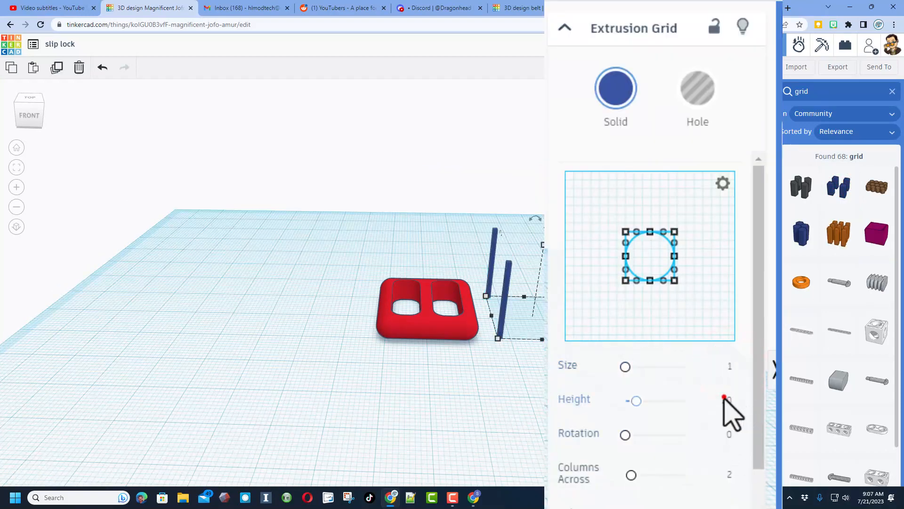
# Step: Give the Extrusion Grid height 30 and make it a hole
pyautogui.click(729, 399)
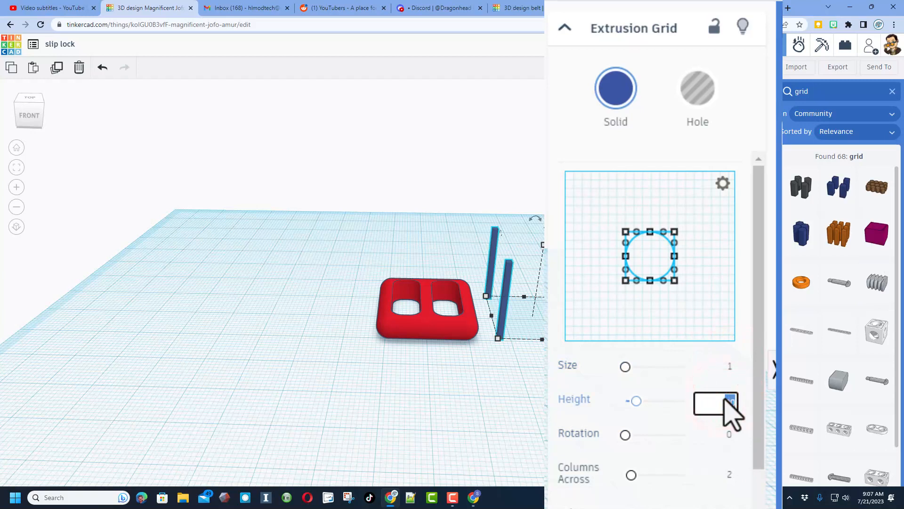
pyautogui.write('30')
pyautogui.click(717, 474)
pyautogui.write('8')
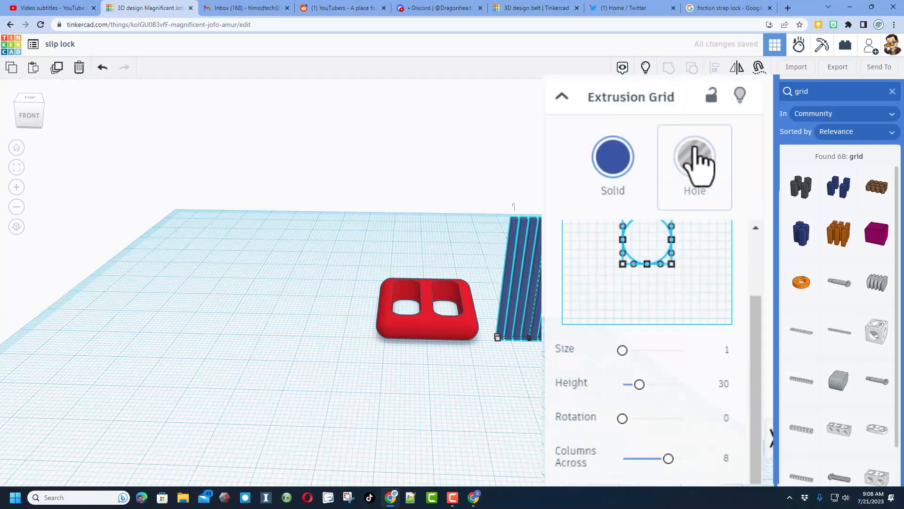
pyautogui.click(694, 157)
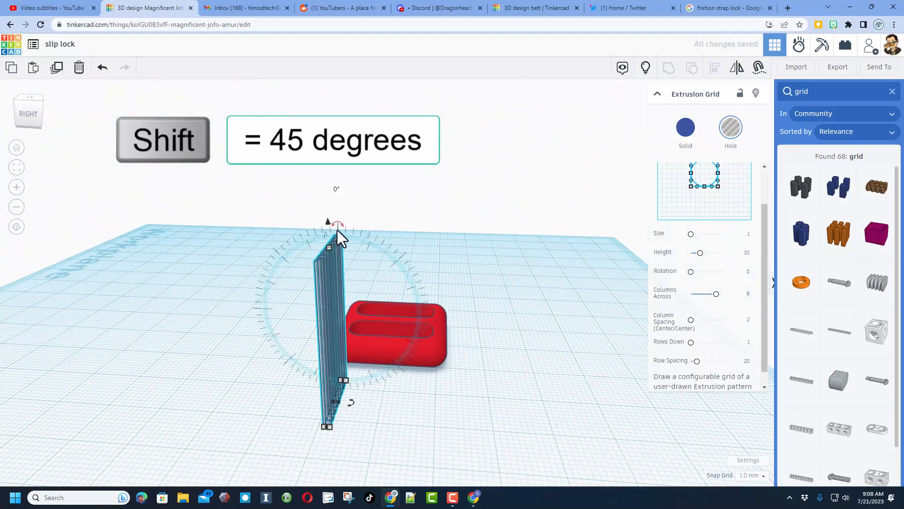
# Step: Tip the grid hole flat beside the buckle and scale it to about 7.5 by 15 mm
pyautogui.moveTo(339, 222); pyautogui.dragTo(403, 254)
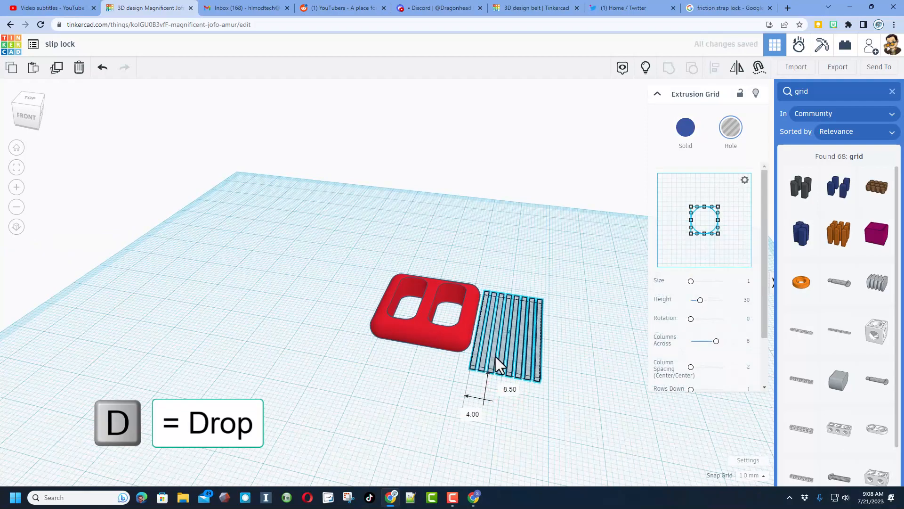
pyautogui.moveTo(498, 363); pyautogui.dragTo(537, 383)
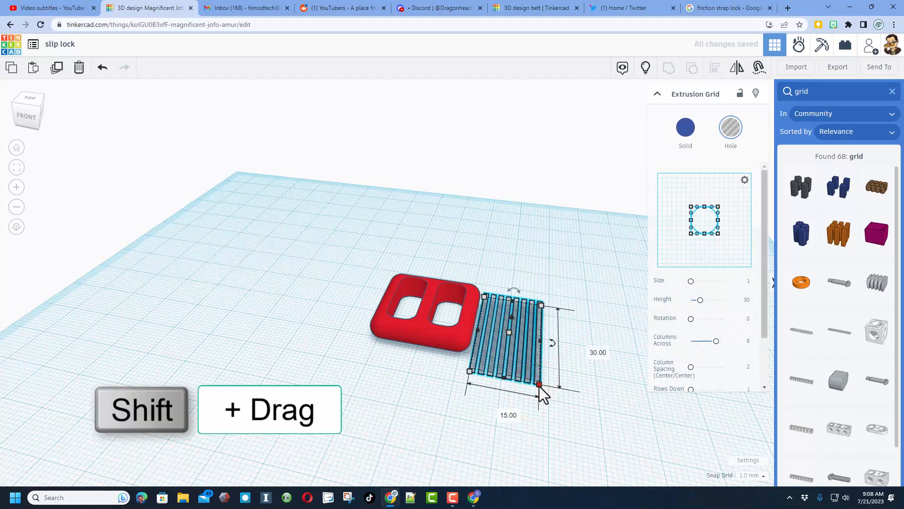
pyautogui.moveTo(537, 384); pyautogui.dragTo(516, 350)
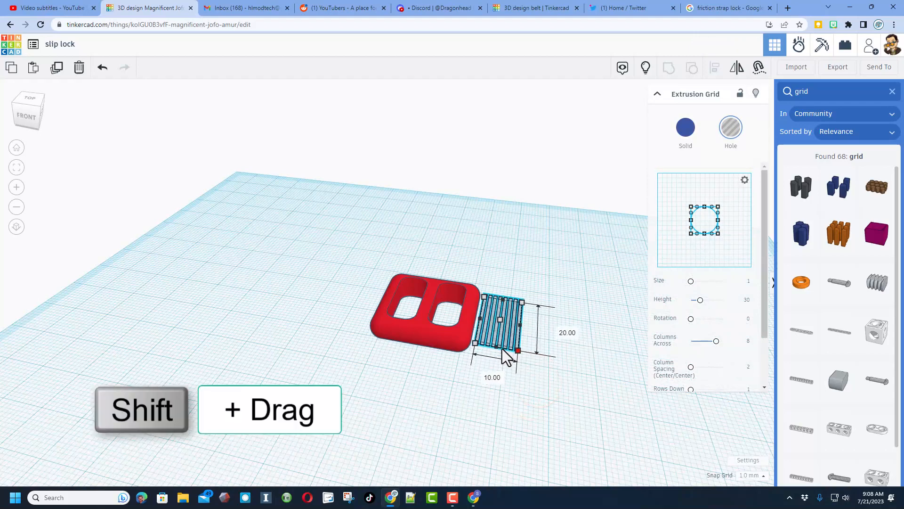
pyautogui.moveTo(516, 349); pyautogui.dragTo(497, 360)
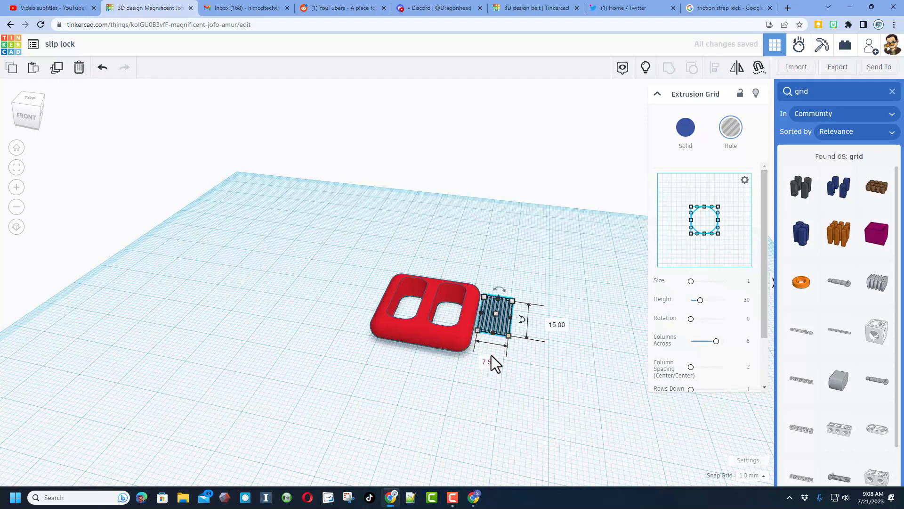
pyautogui.moveTo(486, 333); pyautogui.dragTo(486, 378)
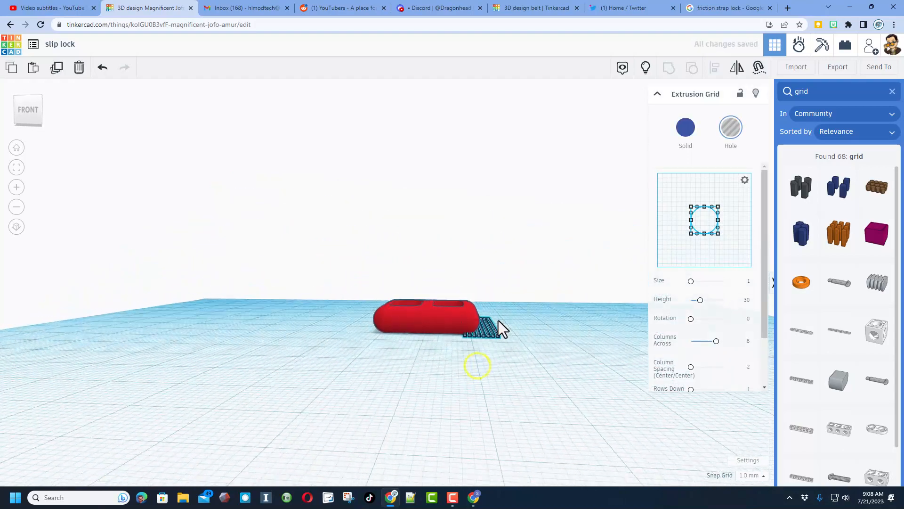
# Step: Duplicate the grid hole, placing copies under the buckle's end and over its middle bar
pyautogui.press('Ctrl+d')
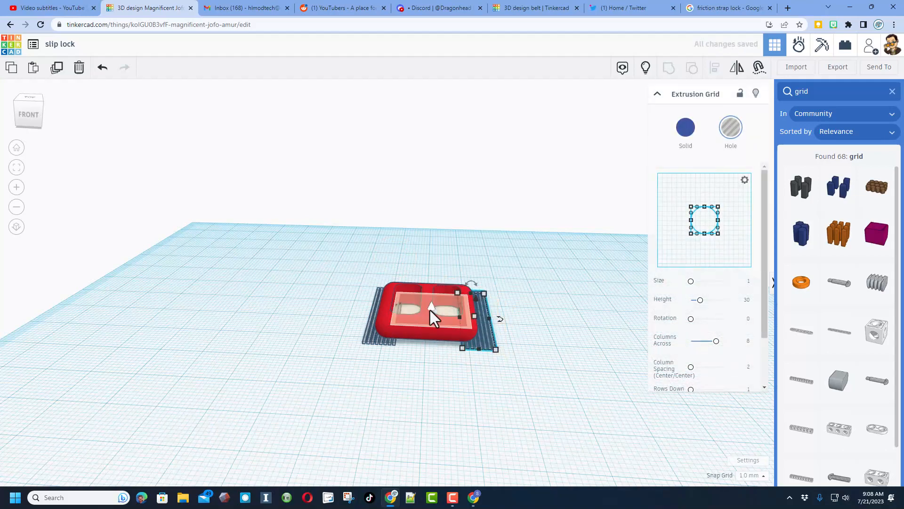
pyautogui.press('d')
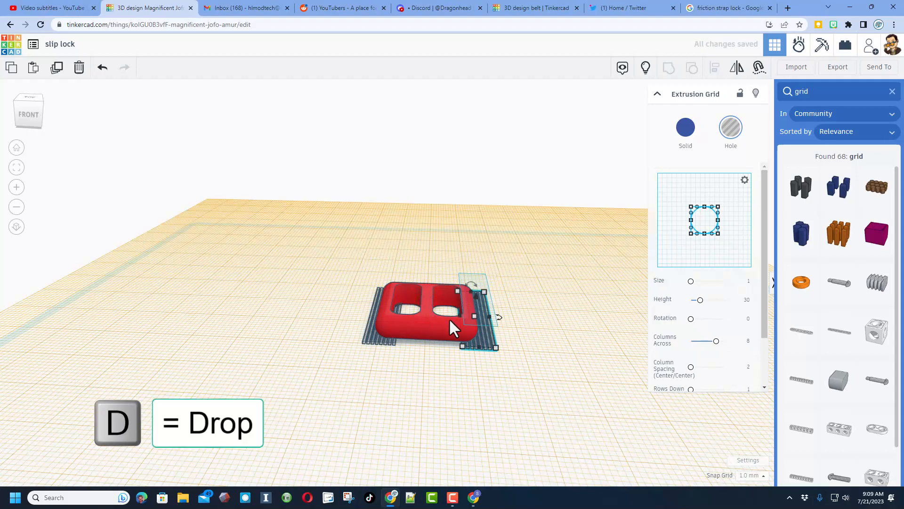
pyautogui.moveTo(470, 311); pyautogui.dragTo(478, 293)
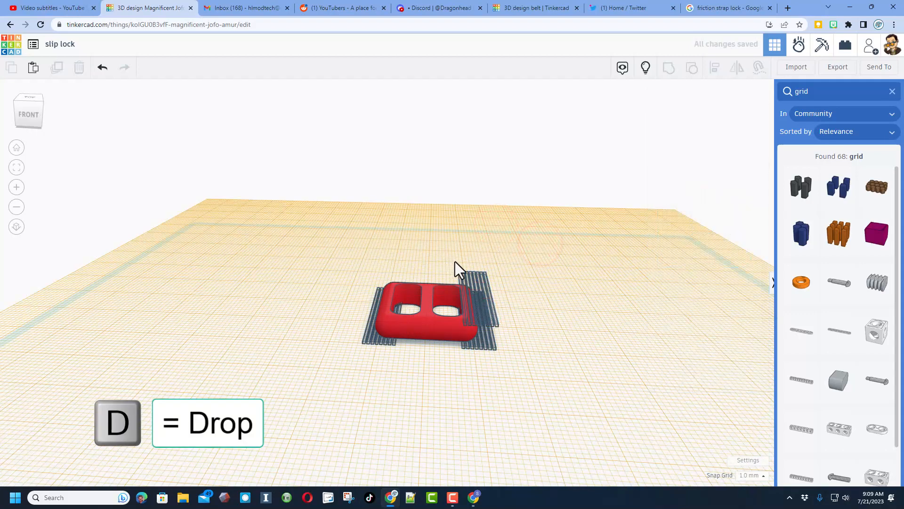
pyautogui.click(464, 291)
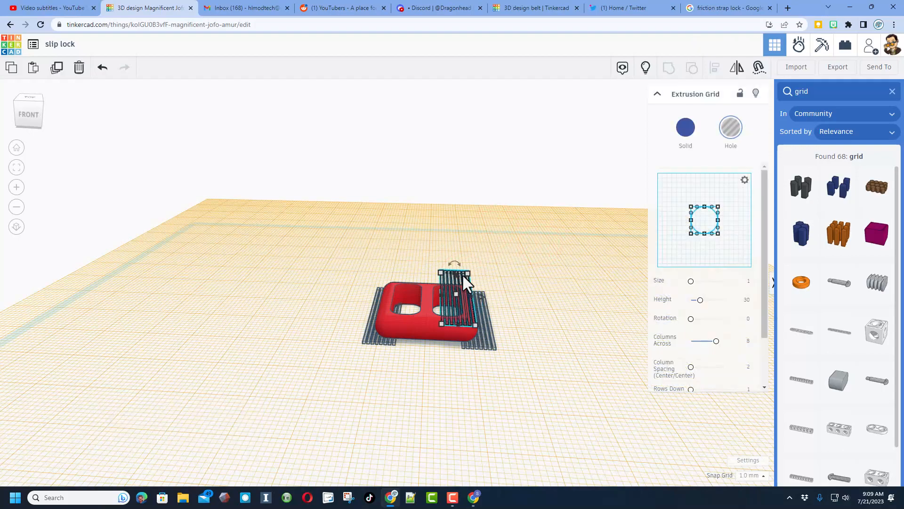
pyautogui.moveTo(456, 294); pyautogui.dragTo(429, 294)
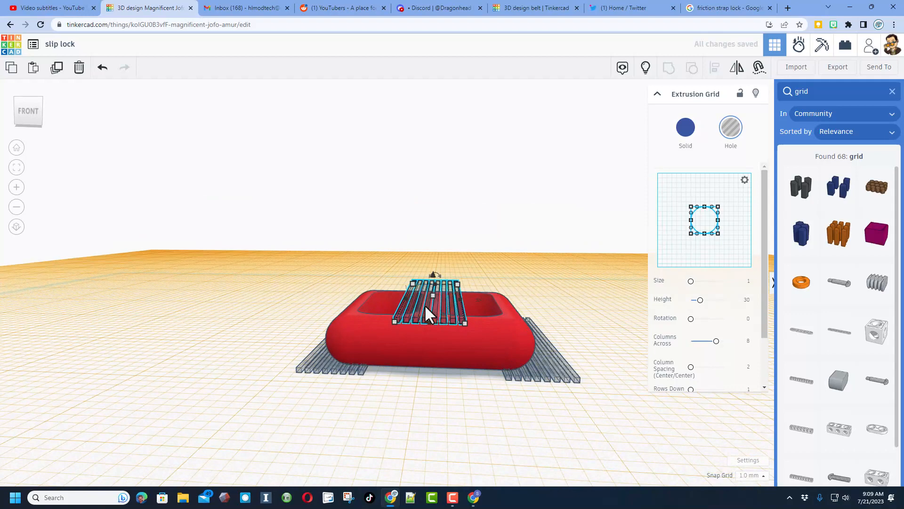
# Step: Set the snap grid increment to 0.25 mm
pyautogui.click(751, 474)
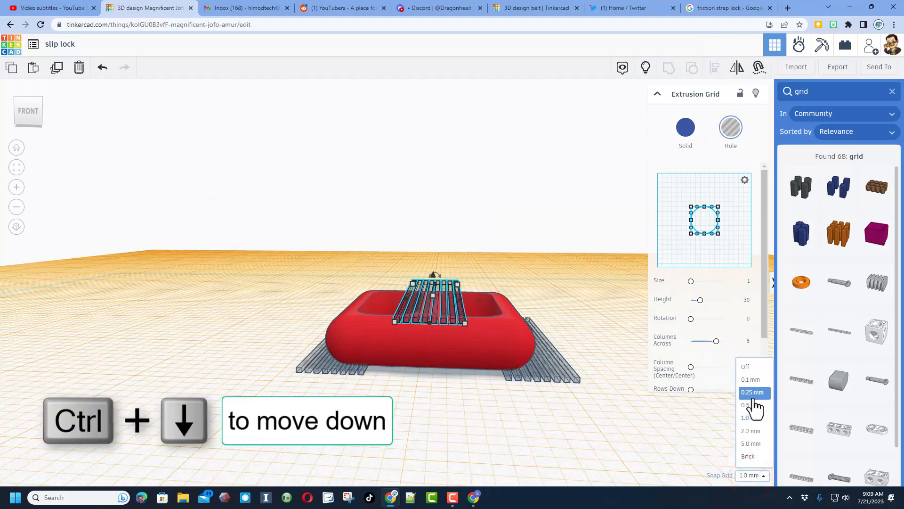
pyautogui.click(753, 392)
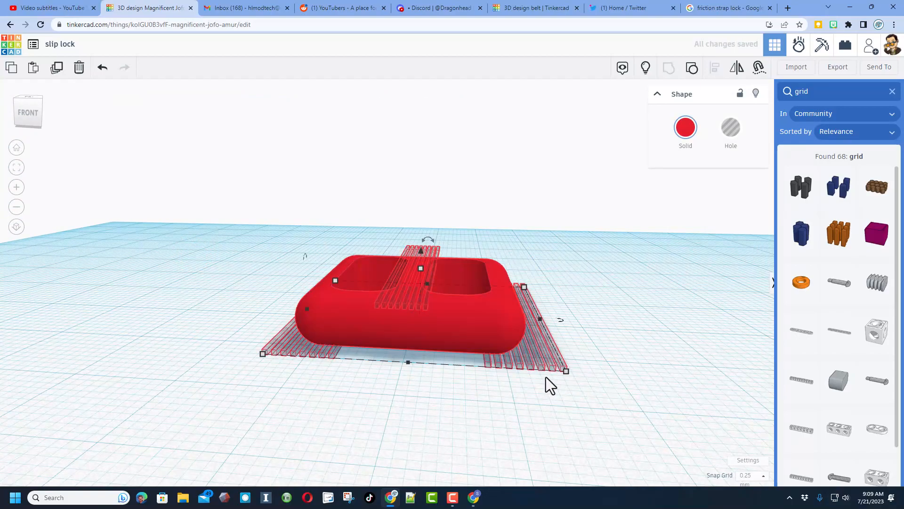
pyautogui.moveTo(500, 245)
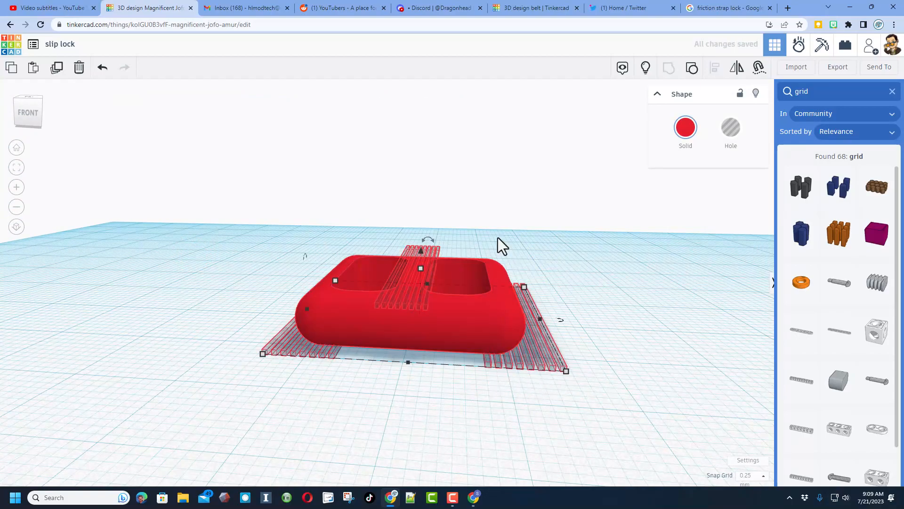
# Step: Orbit to view the grooved buckle from above and open the Export options
pyautogui.moveTo(502, 245); pyautogui.dragTo(403, 153)
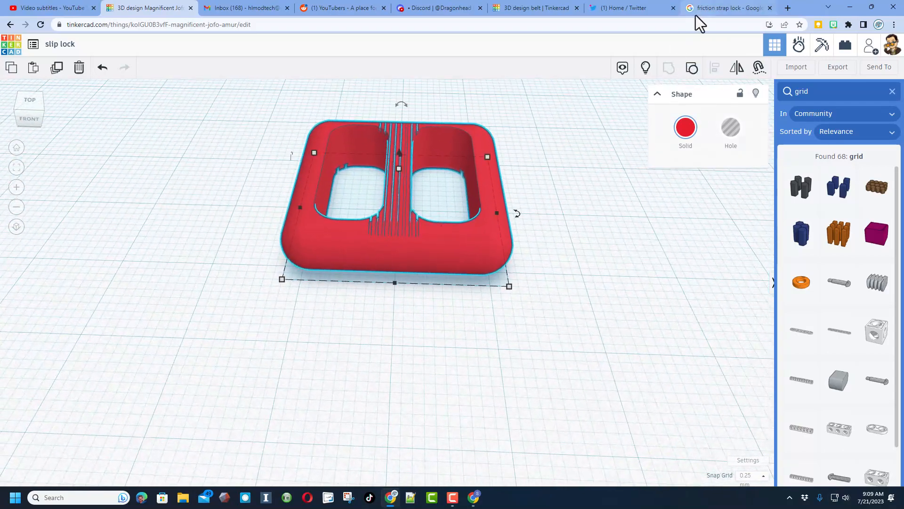
pyautogui.click(729, 7)
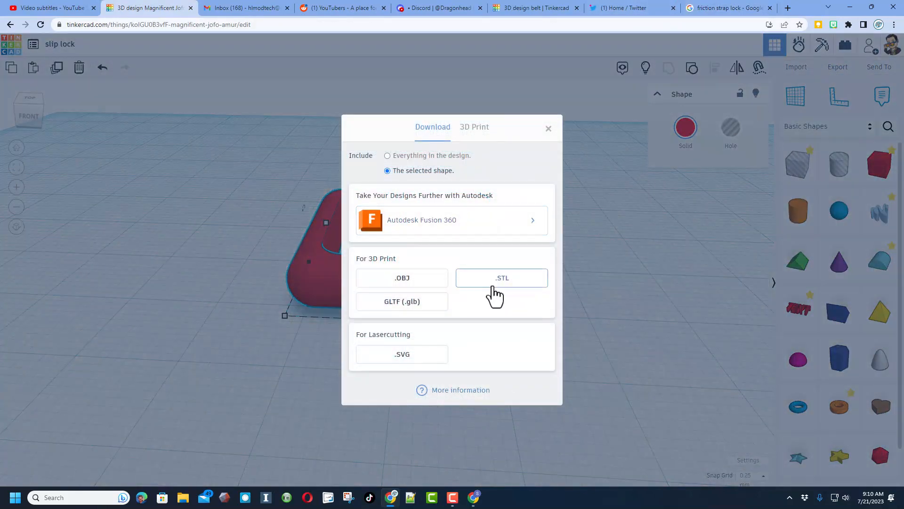
# Step: Download the grouped red buckle design as an .STL file
pyautogui.click(501, 278)
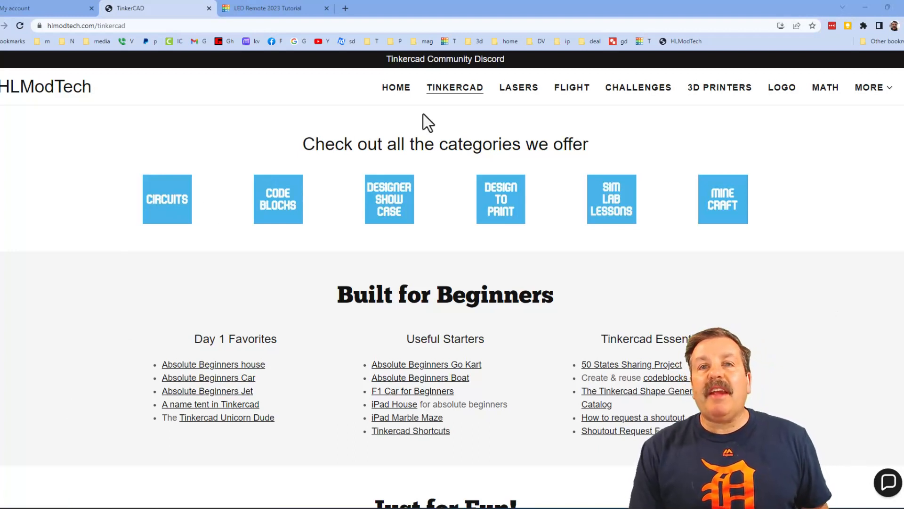
pyautogui.moveTo(223, 147)
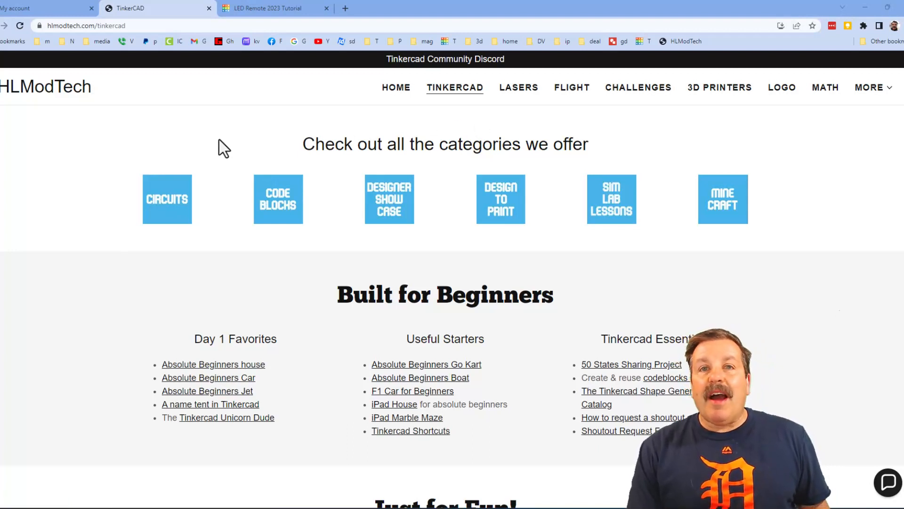
pyautogui.moveTo(214, 266)
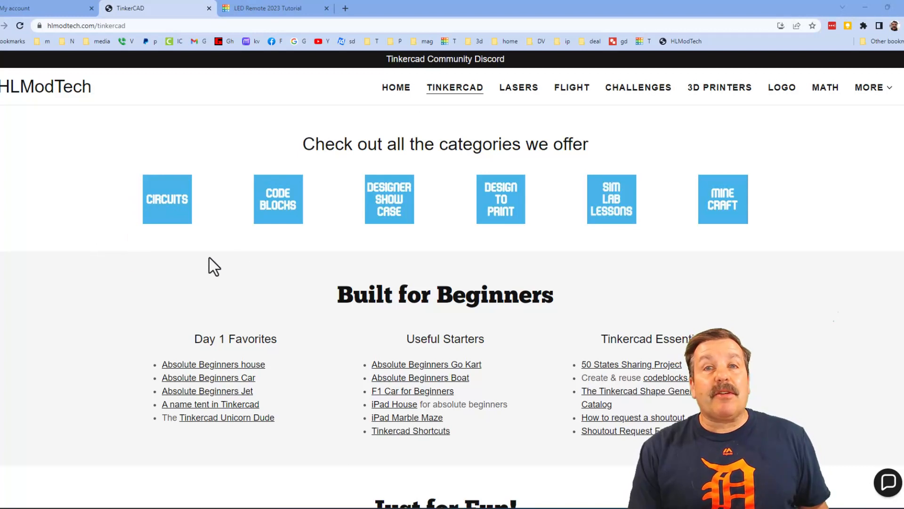
pyautogui.moveTo(441, 286)
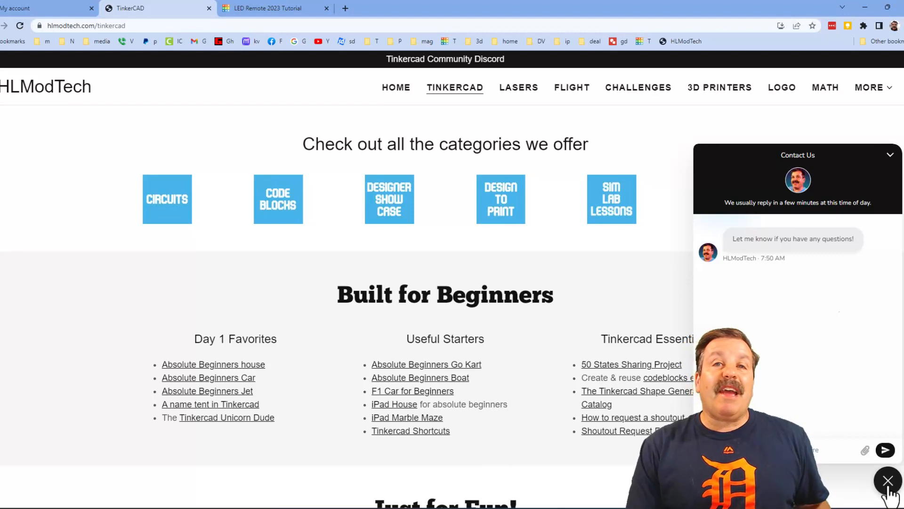
# Step: Dismiss the Contact Us chat and open the Tinkercad Community Discord link
pyautogui.click(887, 480)
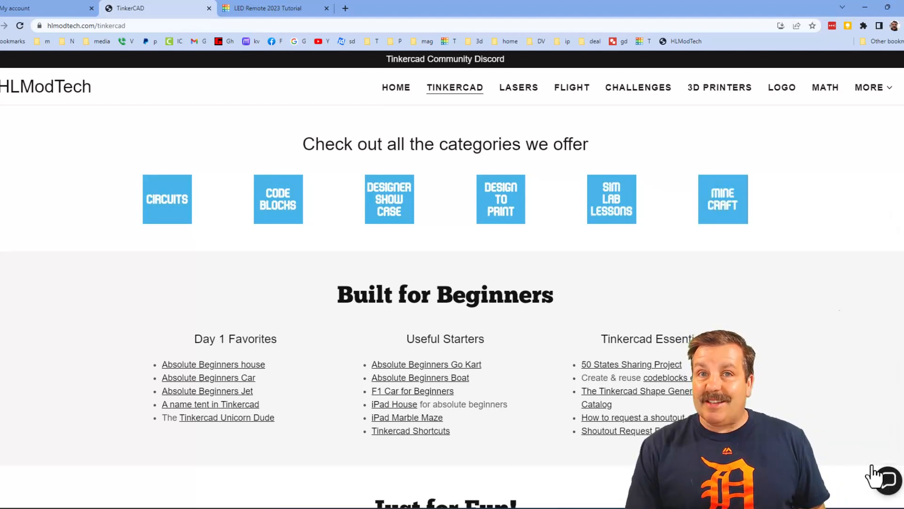
pyautogui.click(444, 59)
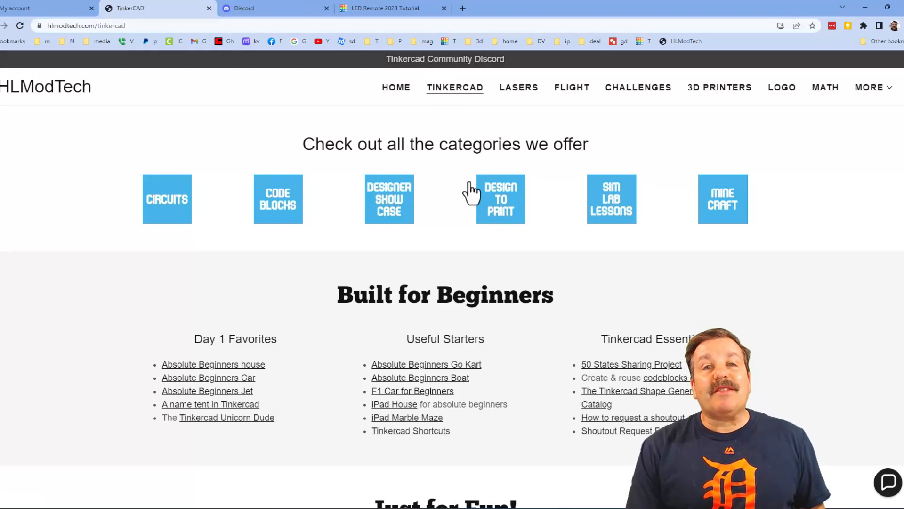